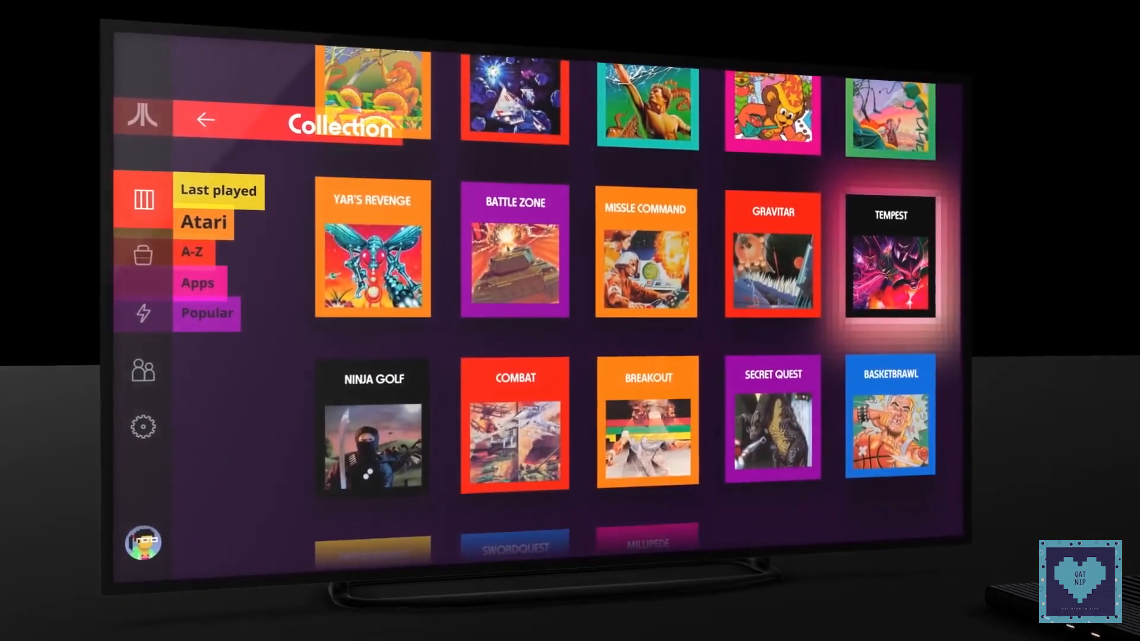
# Show the Library grid of game tiles with Gravitar highlighted.
pyautogui.click(889, 257)
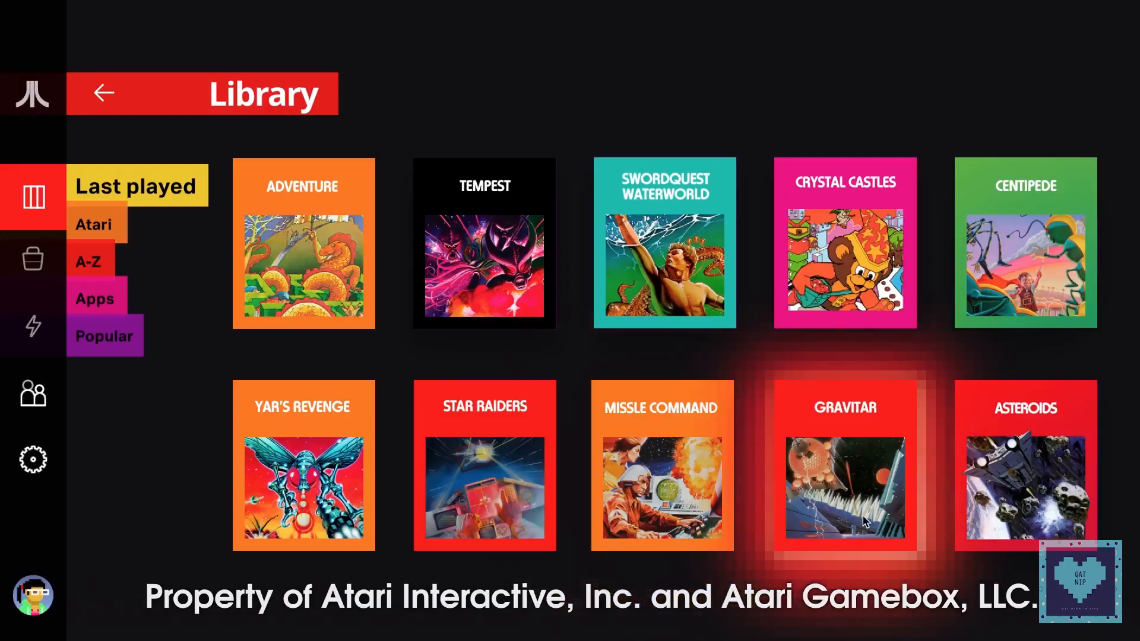
# Reach the Asteroids game page with its player slots and live Tempest 4000 stream panel.
pyautogui.click(1023, 469)
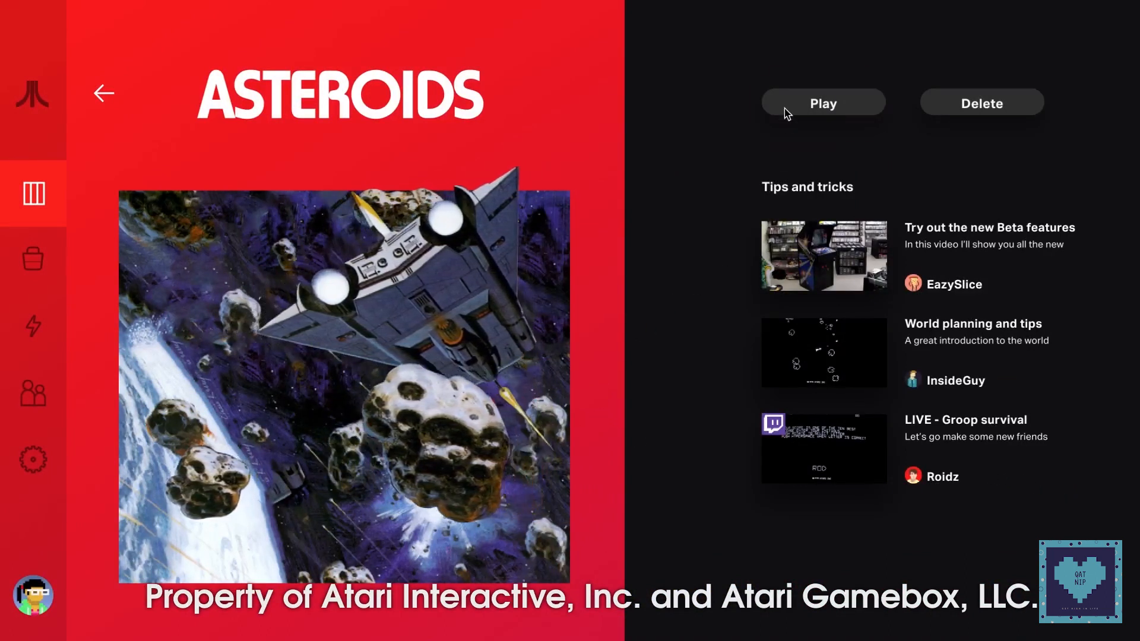
pyautogui.click(821, 102)
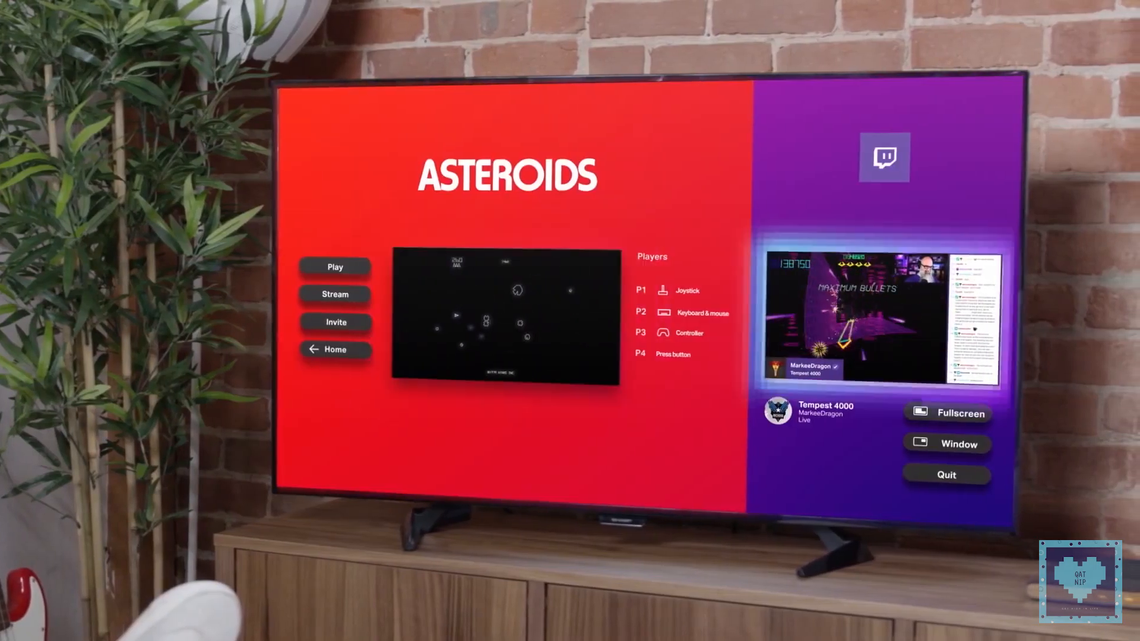
# Launch Asteroids full screen with the live stream kept as a small corner window.
pyautogui.click(947, 414)
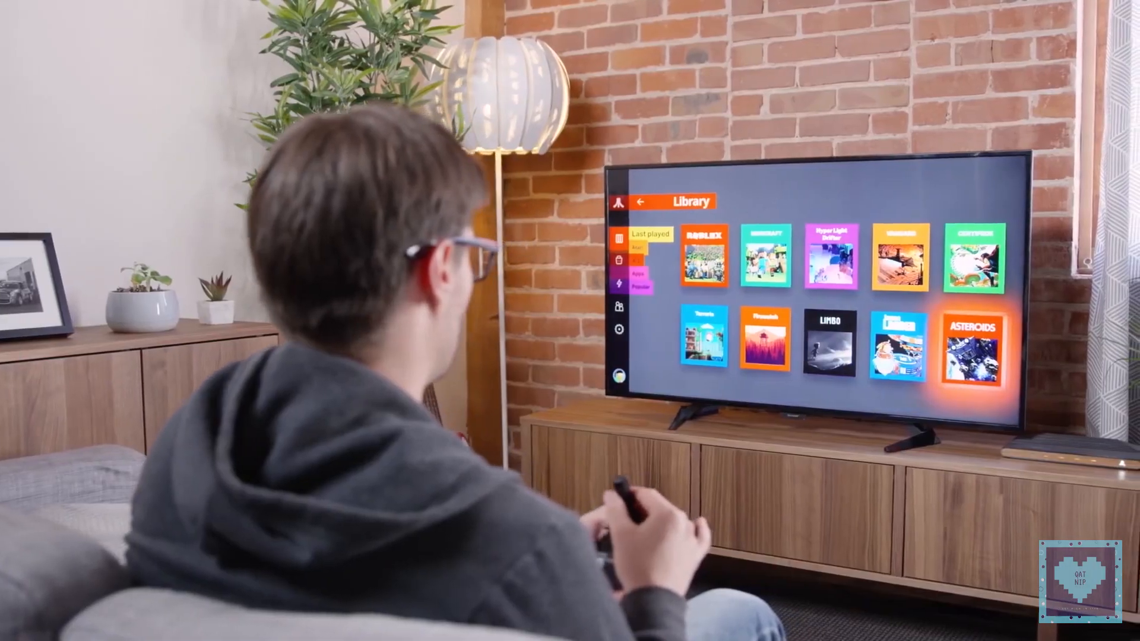
pyautogui.click(972, 350)
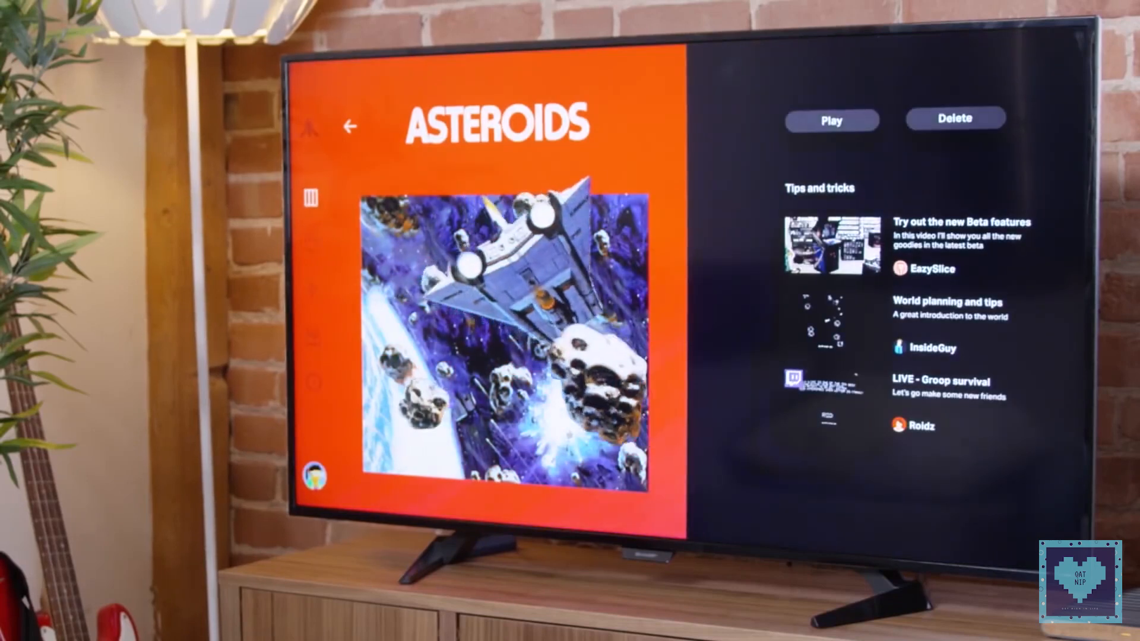
pyautogui.click(831, 120)
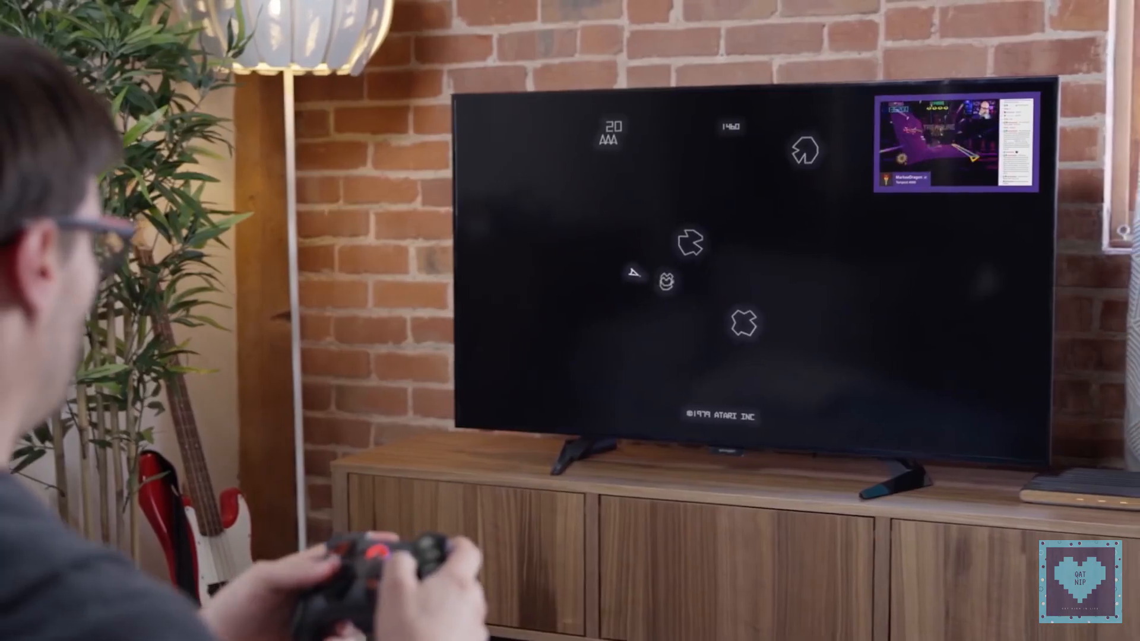